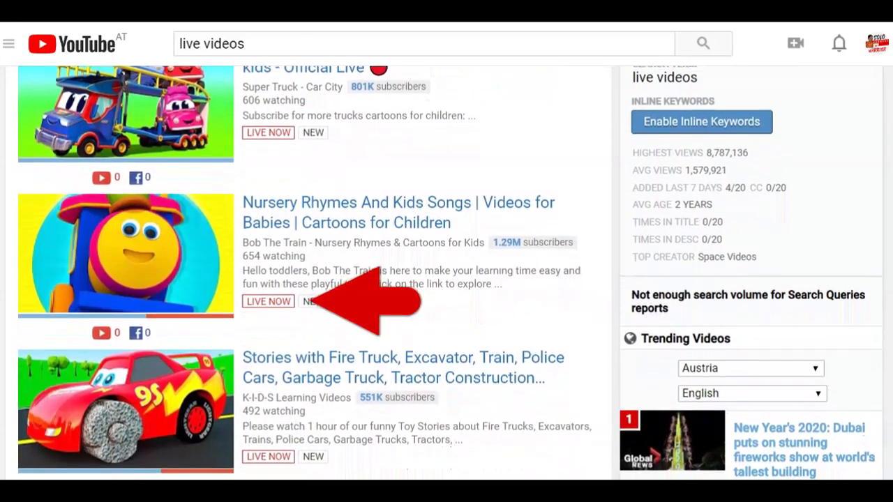
Step: Scroll down through the streamed-live video page toward the Top chat replay panel
{"action": "scroll", "scroll_direction": "down", "scroll_amount": 3}
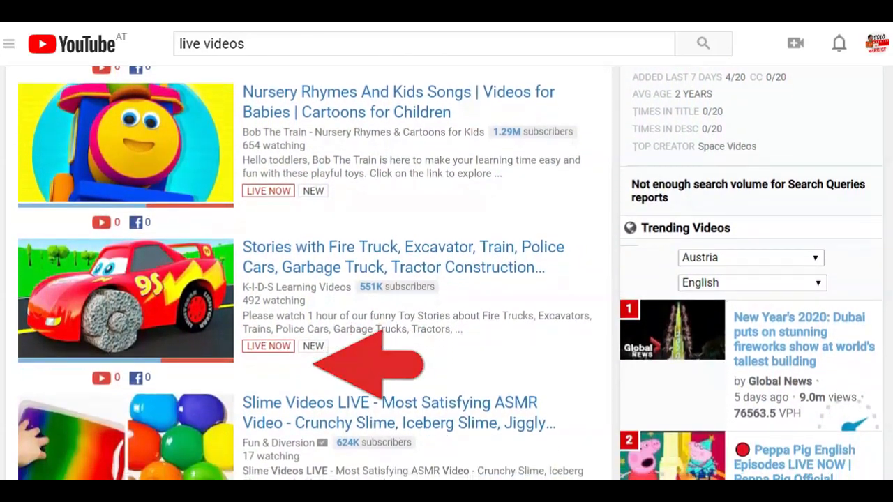
{"action": "scroll", "scroll_direction": "down", "scroll_amount": 3}
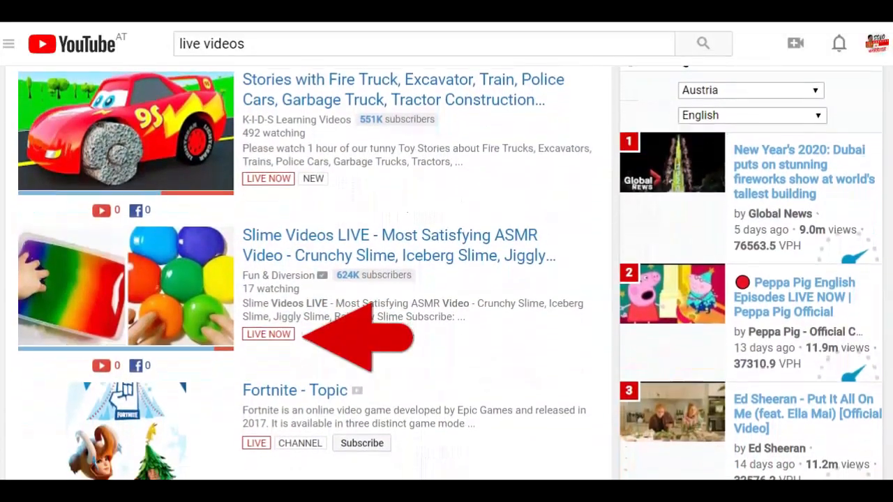
{"action": "scroll", "scroll_direction": "down", "scroll_amount": 3}
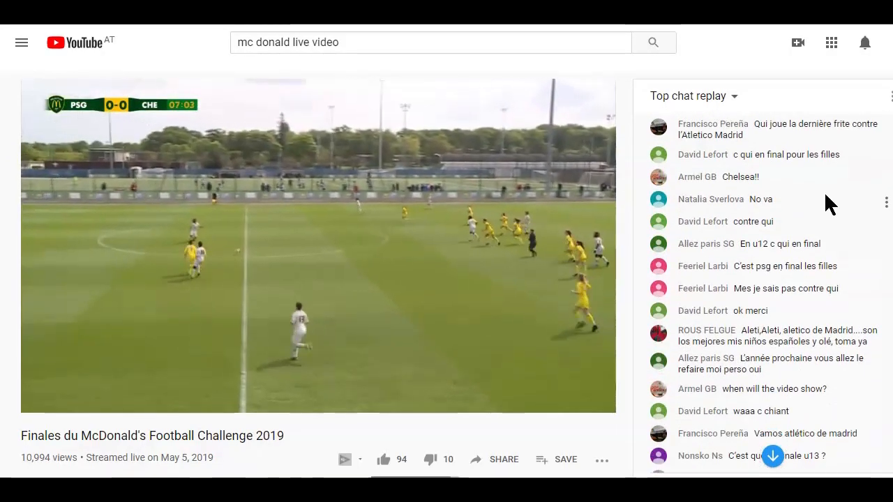
{"action": "mouse_move", "coordinate": [70, 104]}
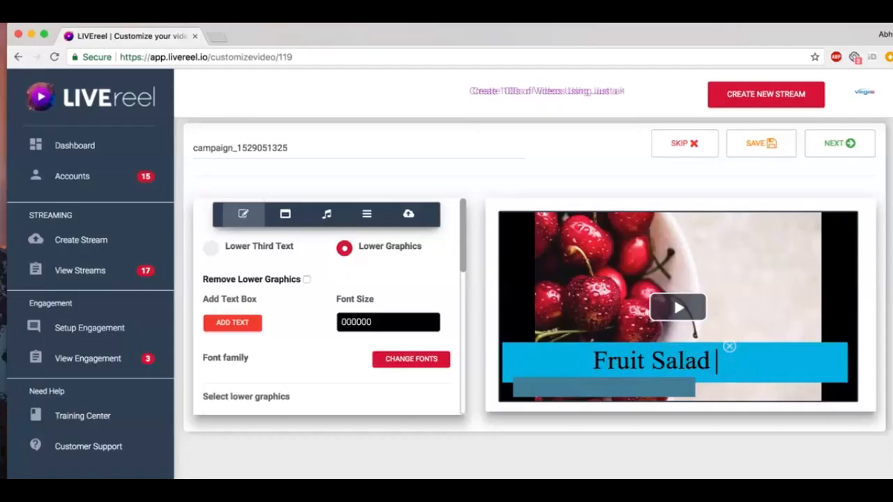
Step: Make the lower graphic title 'Fruit Salad Recipe' with a green 'First one' line (colour 80FF78)
{"action": "type", "text": "Recipe"}
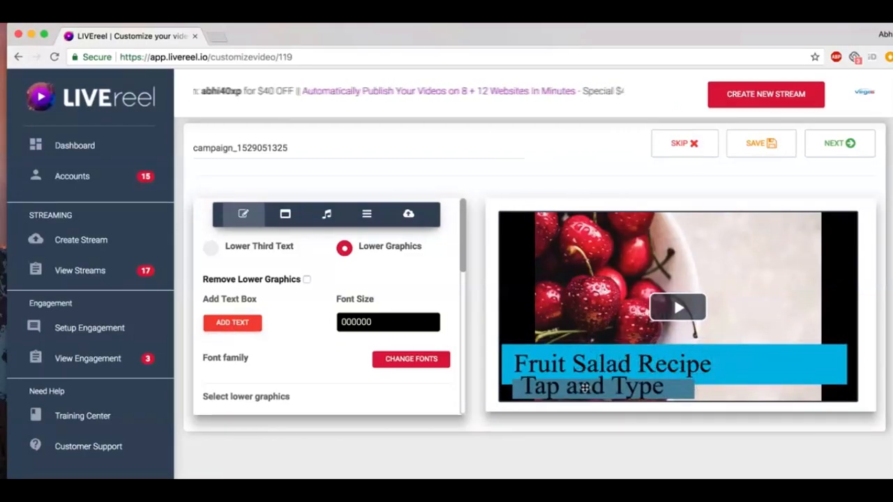
{"action": "type", "text": "First one"}
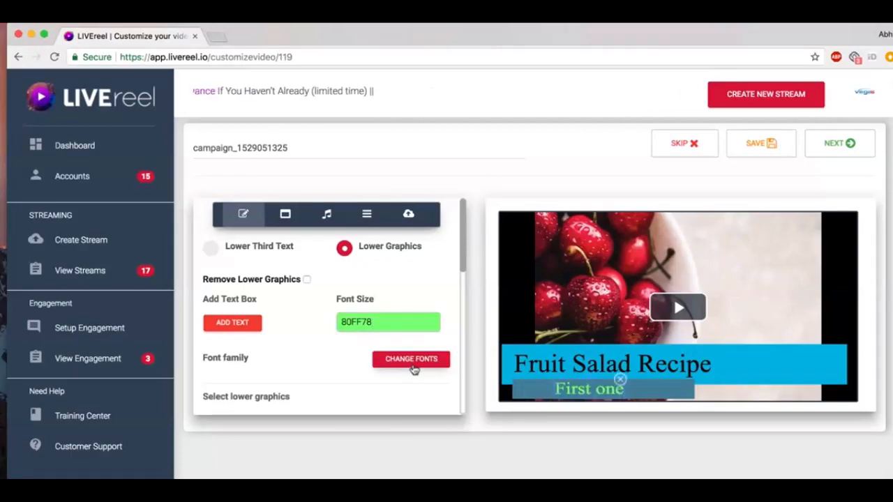
{"action": "left_click", "coordinate": [411, 359]}
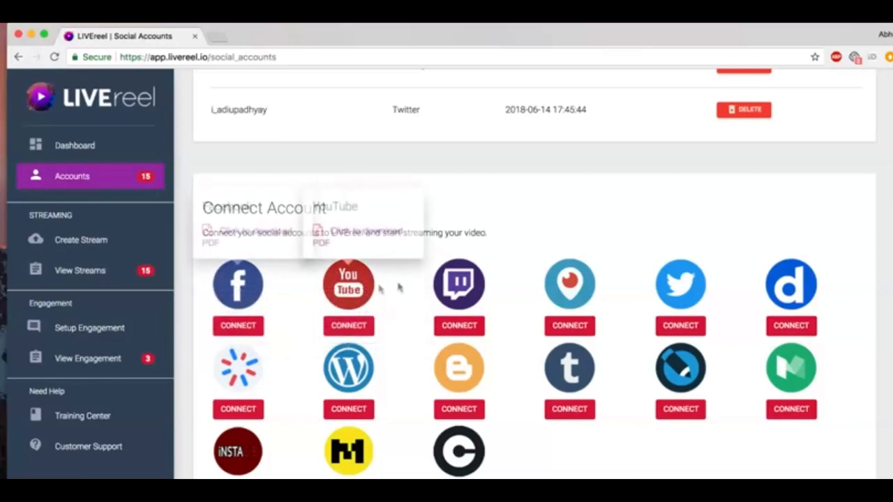
{"action": "mouse_move", "coordinate": [681, 285]}
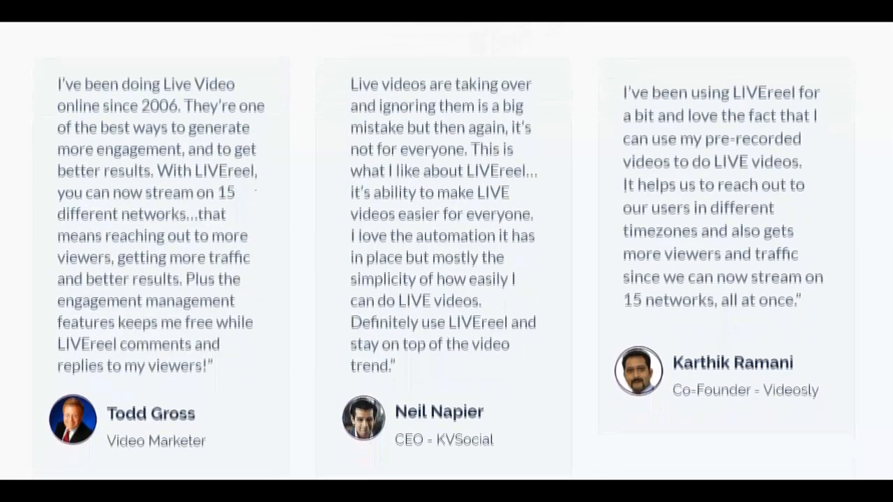
{"action": "scroll", "scroll_direction": "down", "scroll_amount": 3}
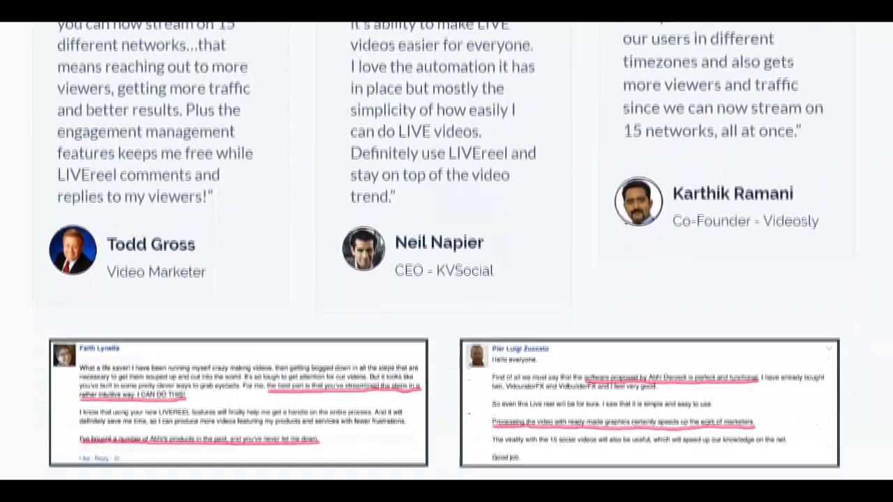
{"action": "scroll", "scroll_direction": "down", "scroll_amount": 3}
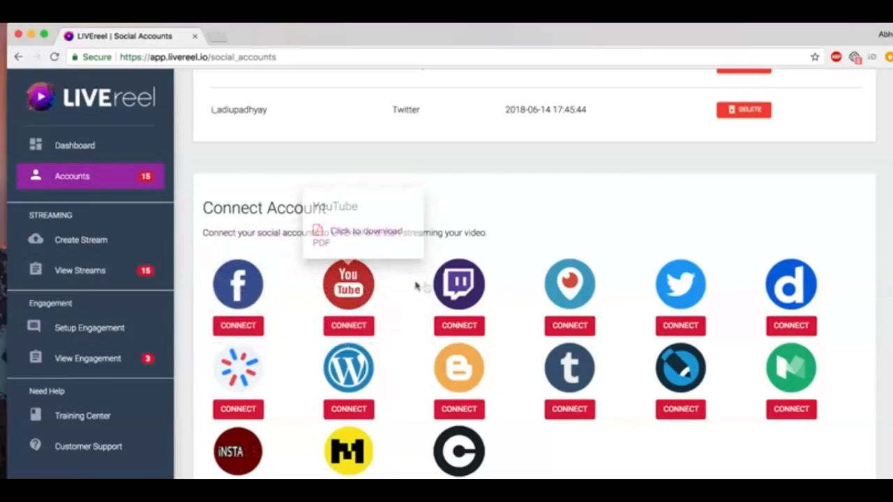
{"action": "mouse_move", "coordinate": [500, 292]}
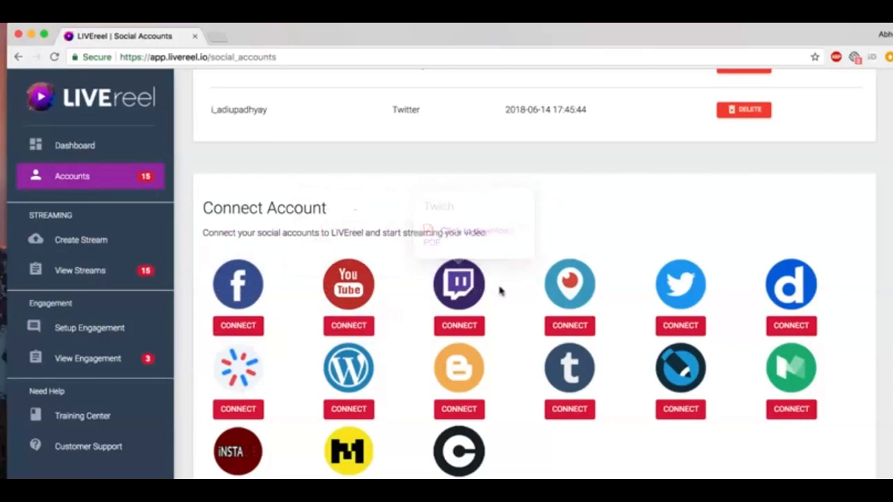